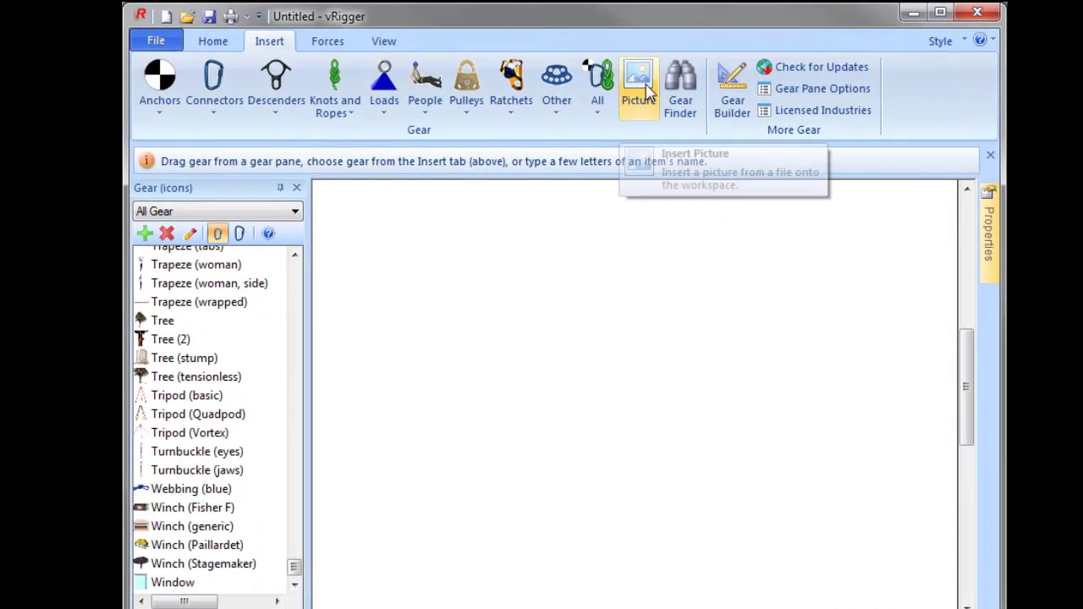
Step: Start inserting a picture from file via the Insert tab's Picture command
click(638, 81)
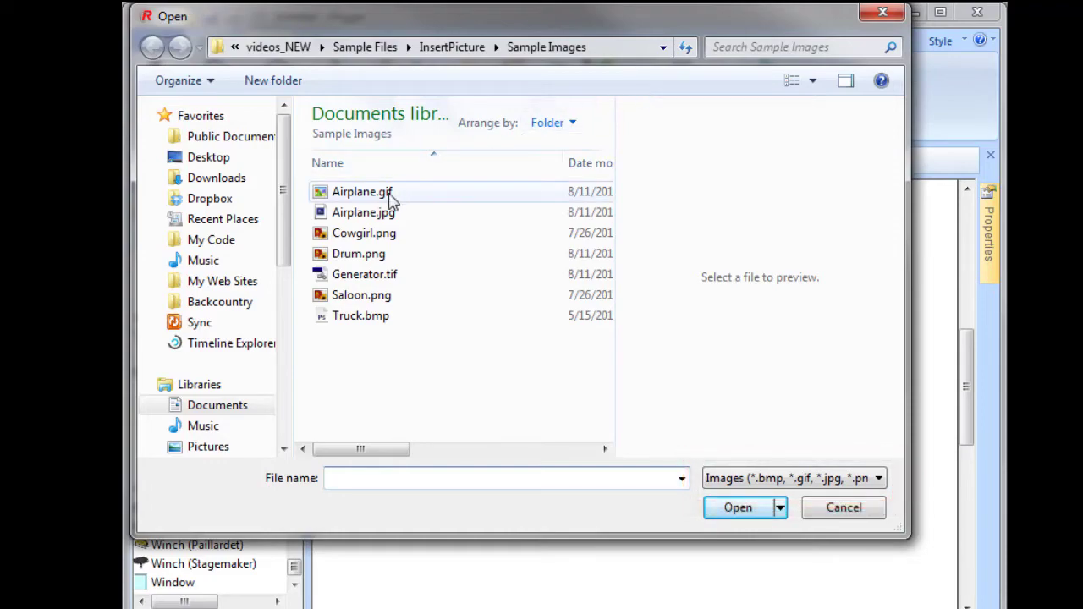
Step: Choose the Job Site 1023.jpg photo from Sample Images and place it on the workspace
click(362, 192)
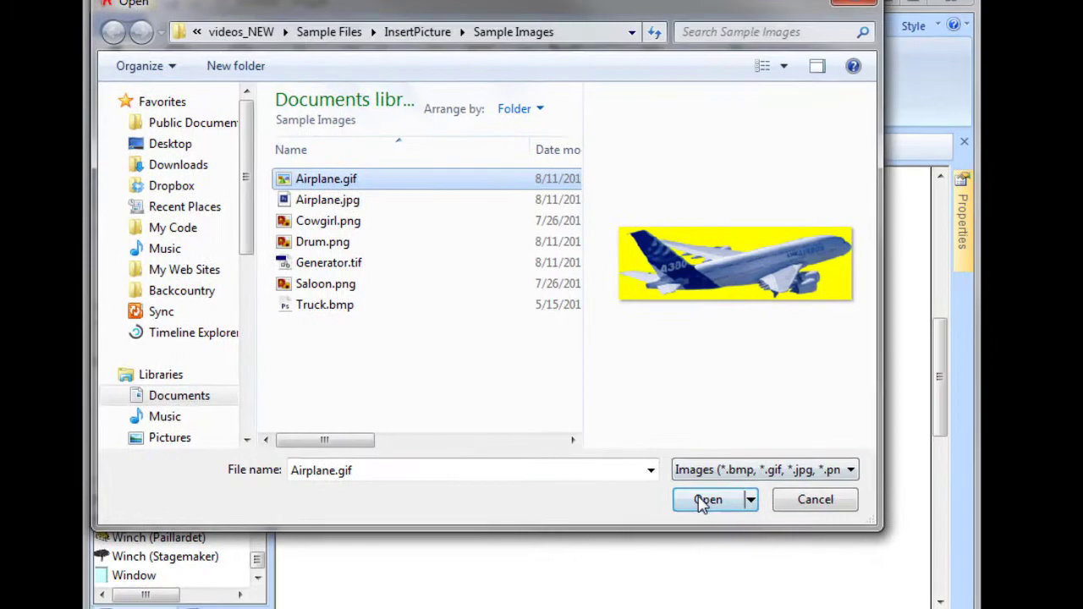
click(709, 499)
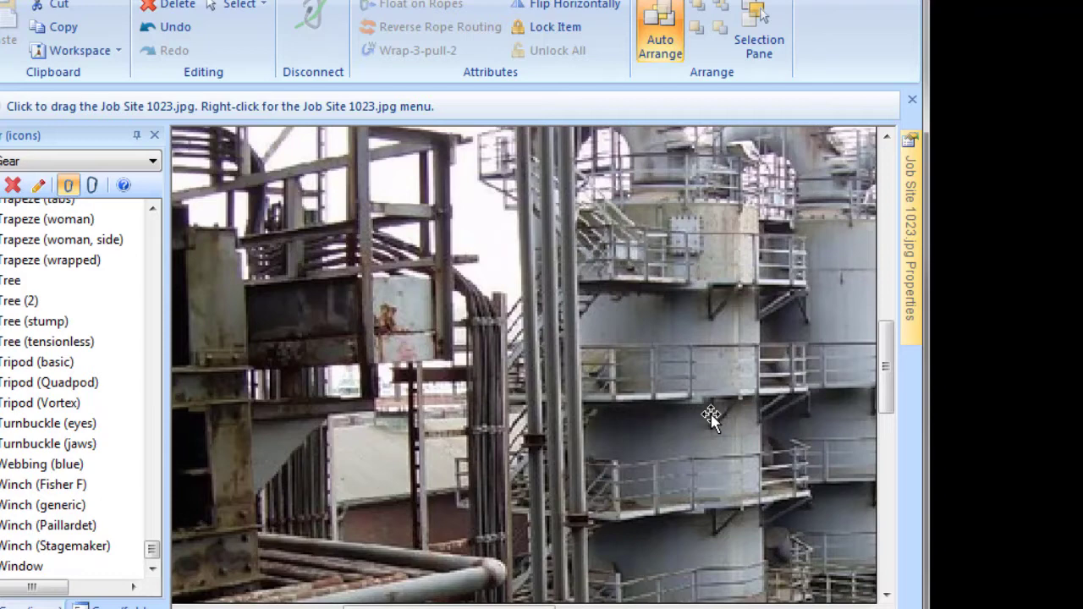
mouse_move(592, 140)
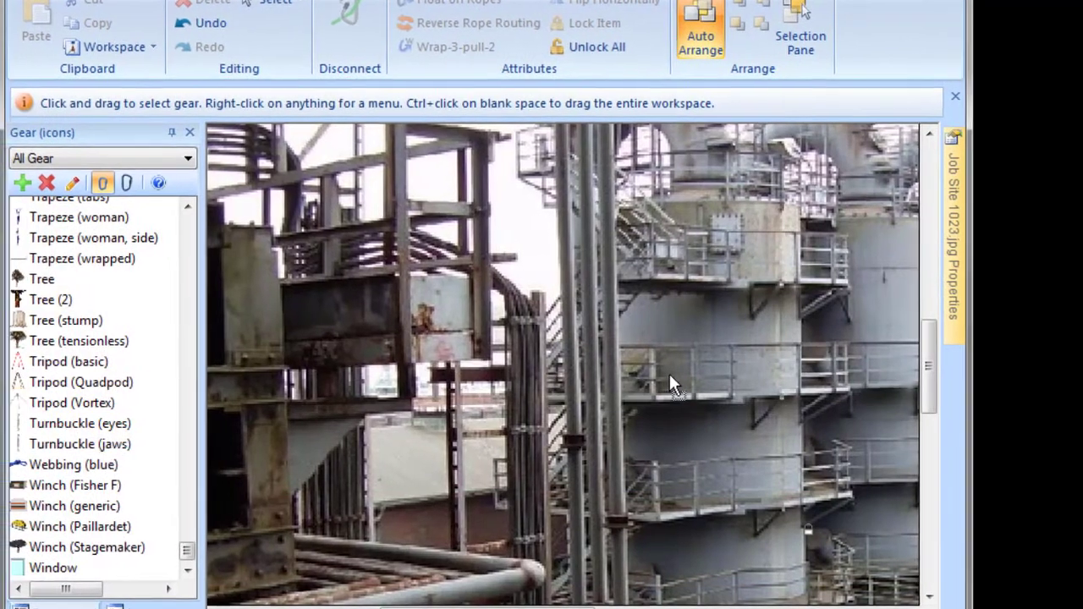
Step: Search gear for 'slack' and drop two slack points onto the steel frame in the photo
text(slack)
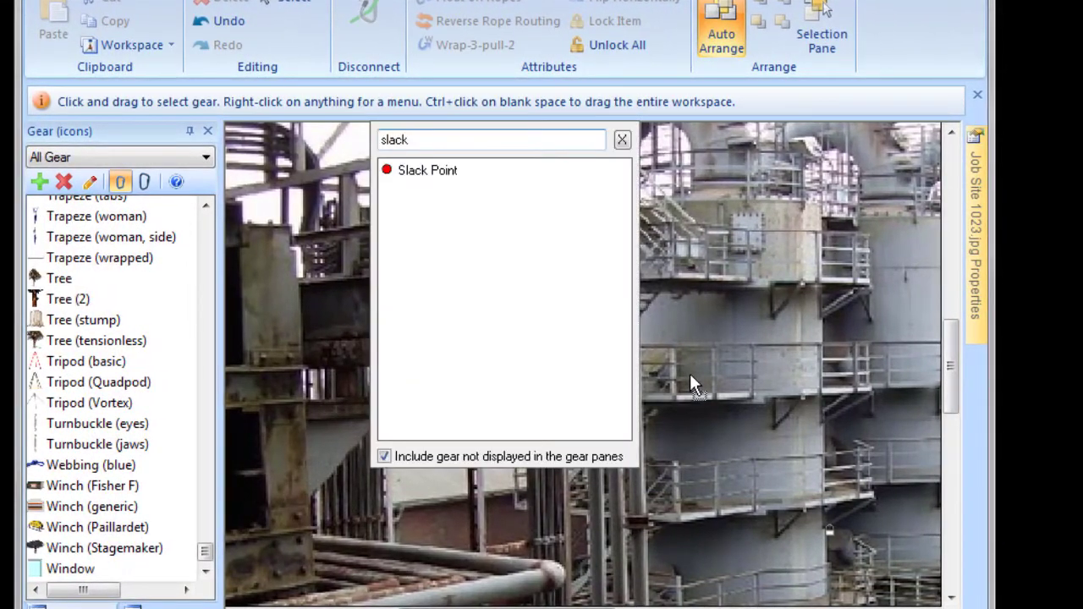
drag(427, 170, 306, 234)
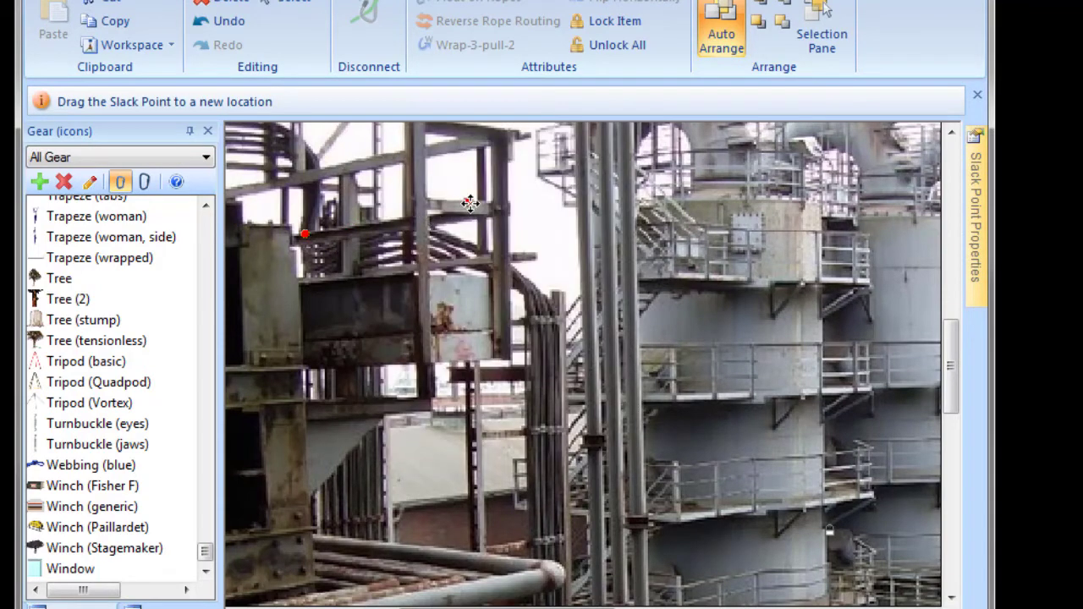
drag(306, 233, 471, 202)
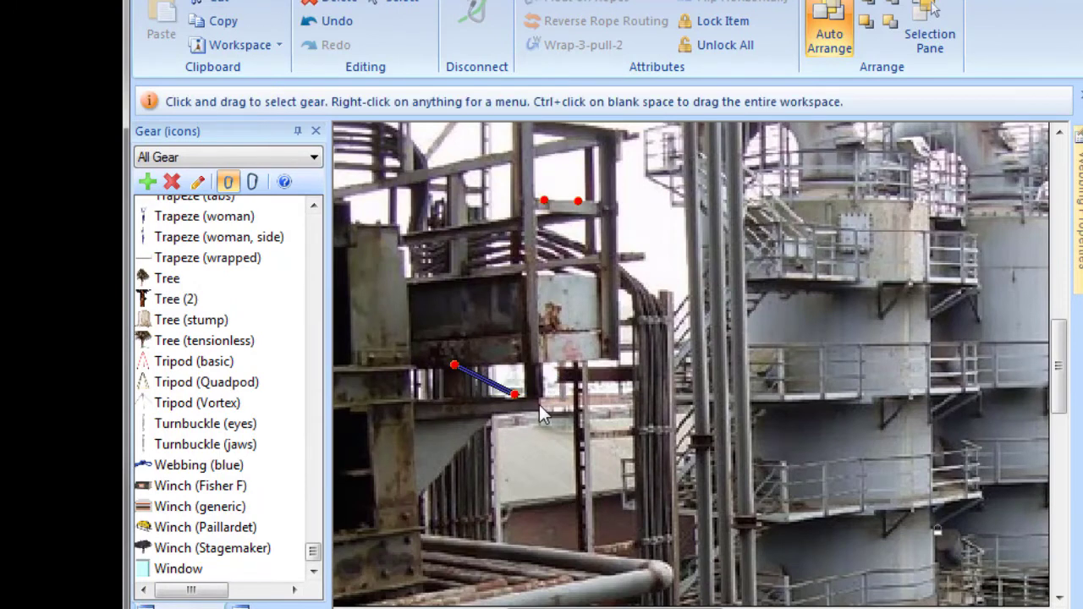
Step: Stretch blue webbing between the slack points and drop a carabiner onto the tower
drag(516, 396, 582, 204)
text(cara)
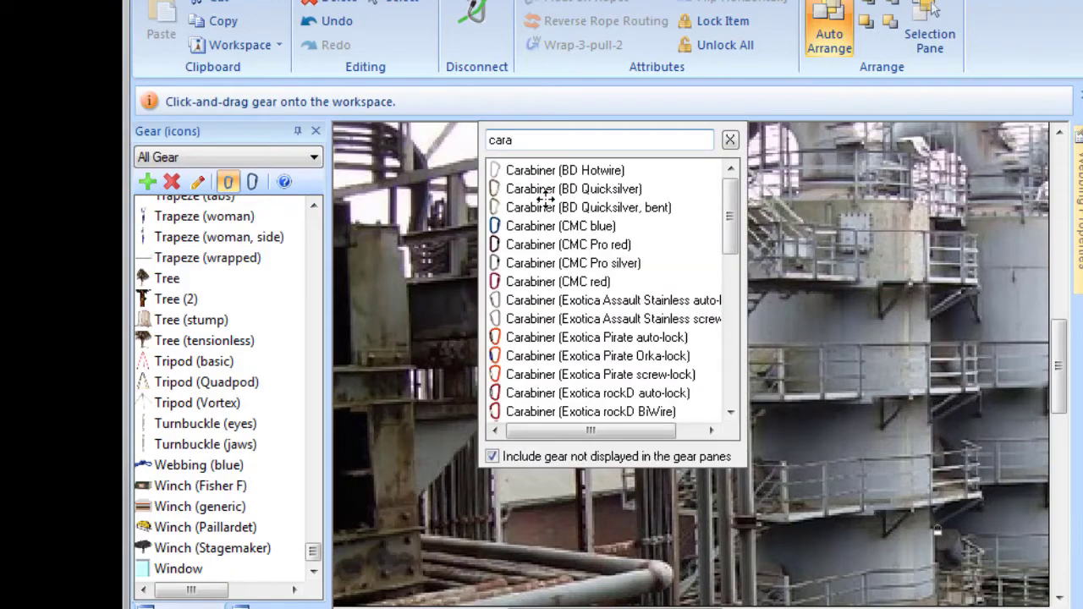
drag(564, 170, 786, 309)
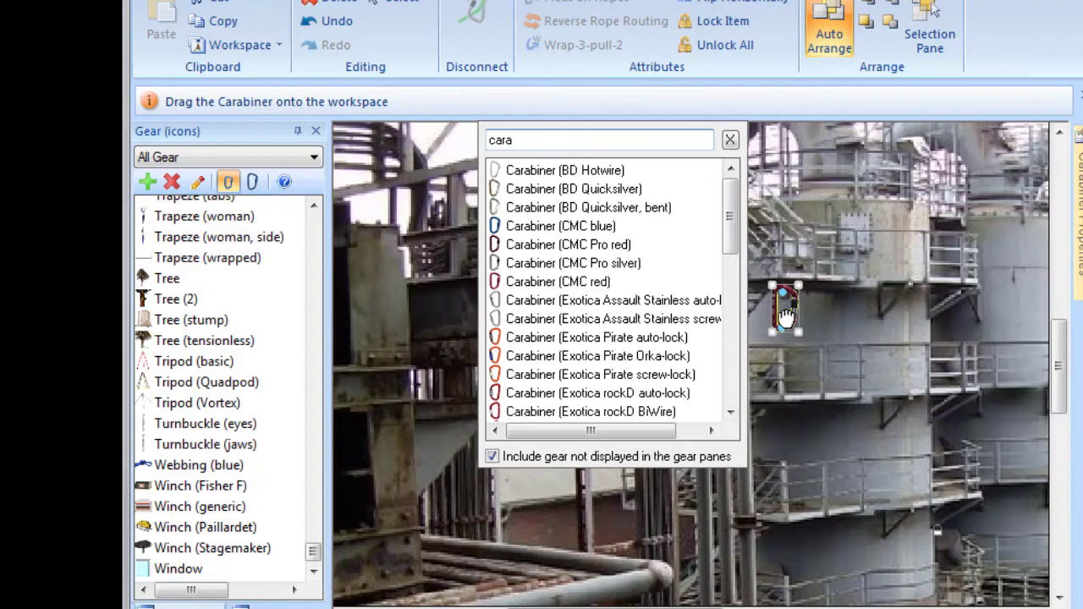